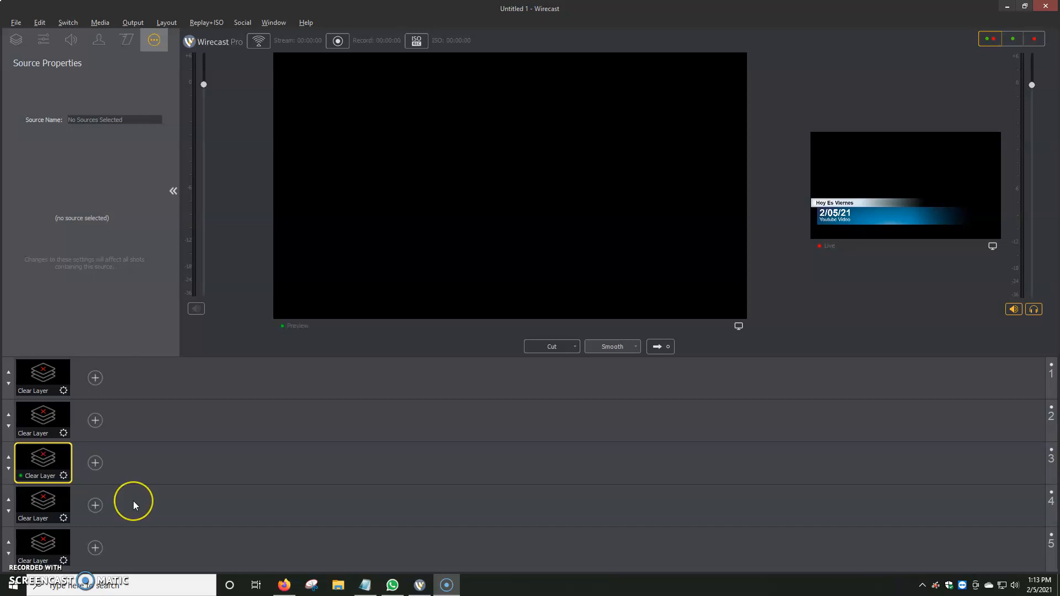
mouse_move(124, 538)
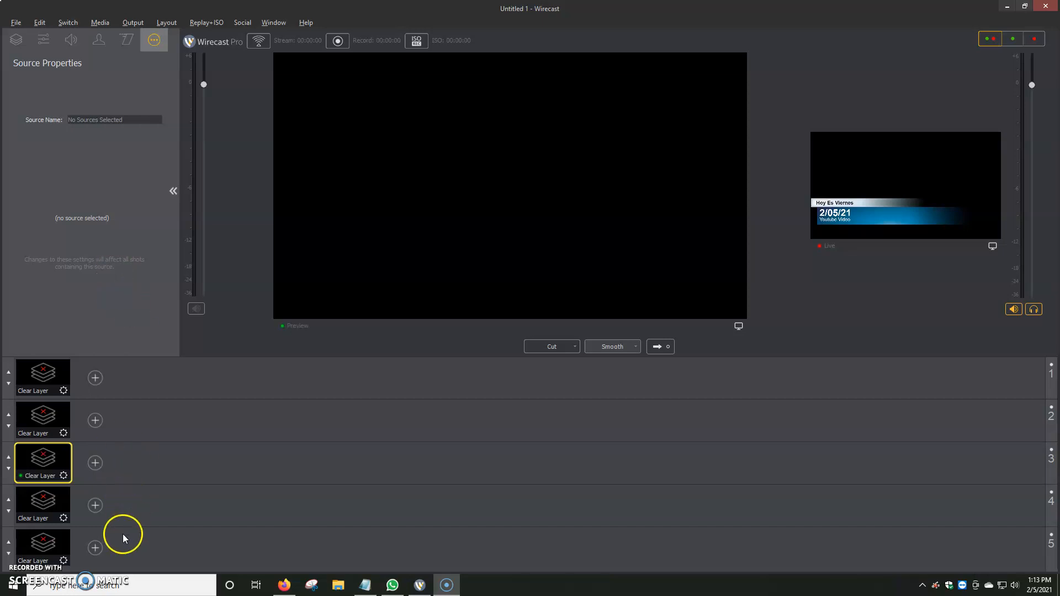
mouse_move(95, 466)
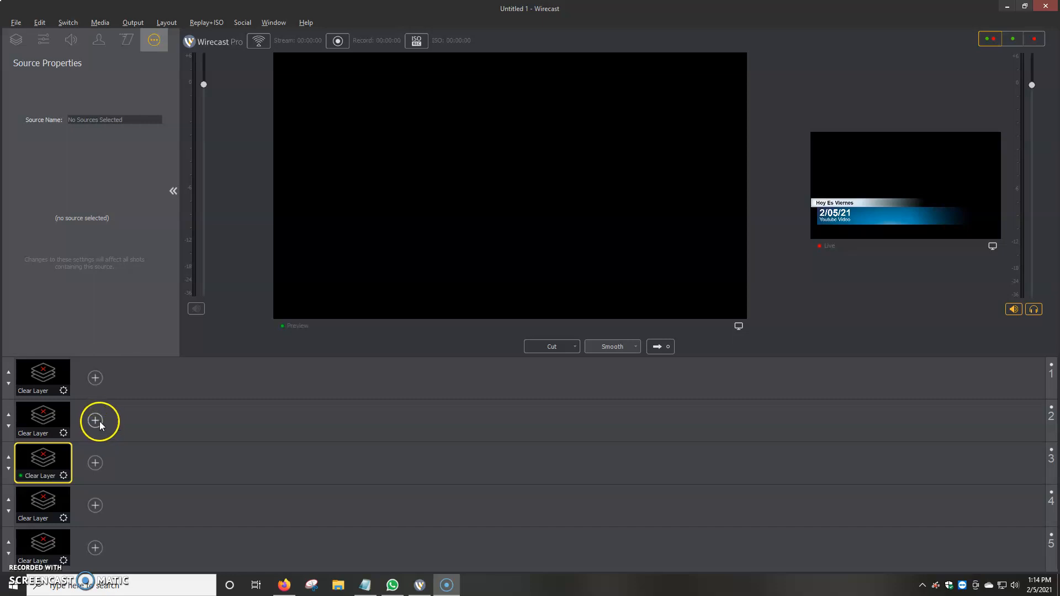
mouse_move(95, 466)
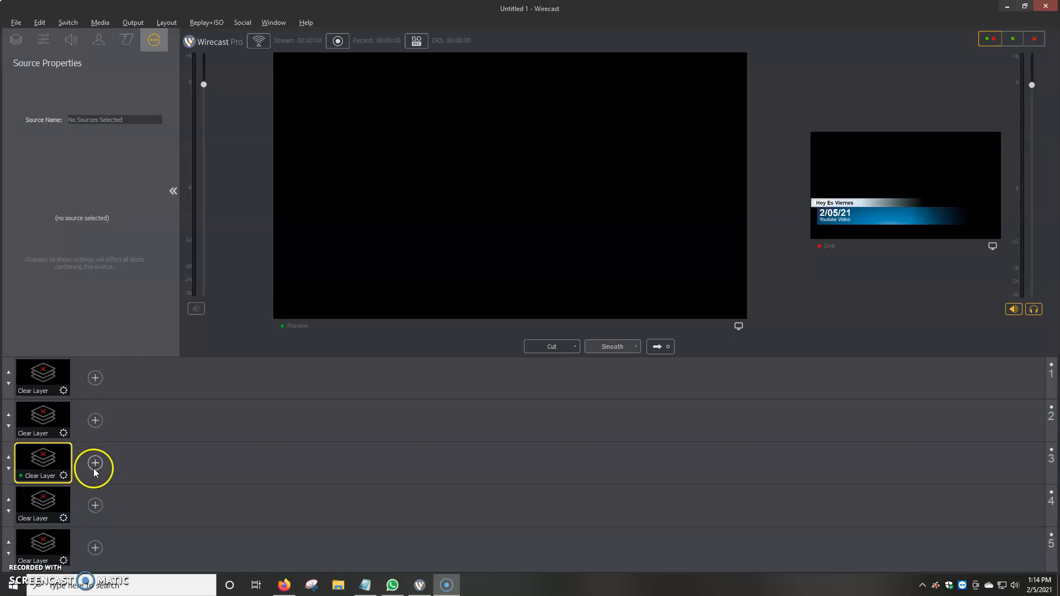
Add an OBS Virtual Camera shot from the Video Capture sources onto layer 3
click(95, 463)
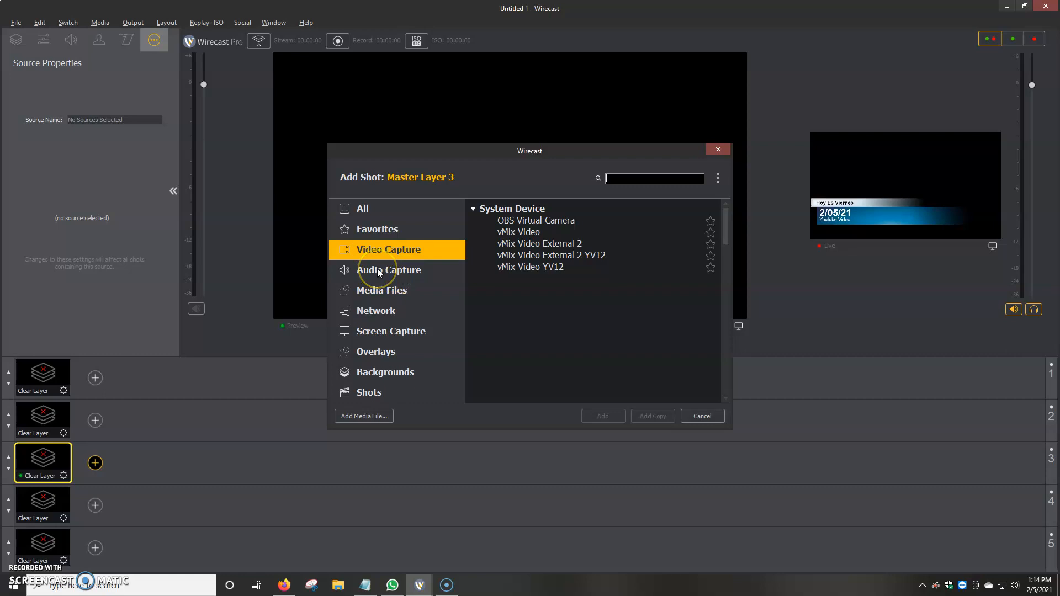
mouse_move(363, 260)
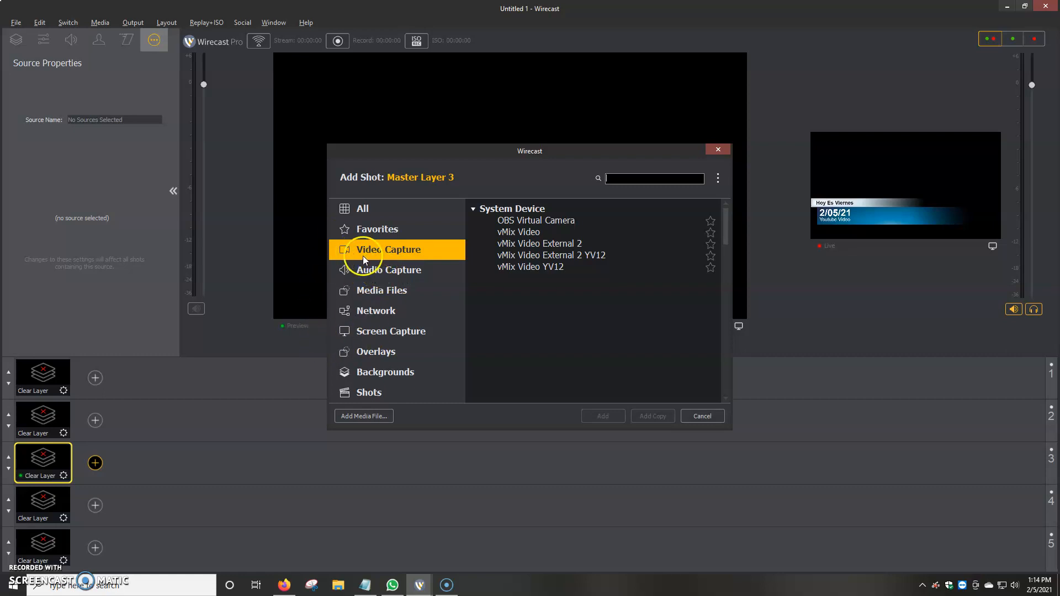
click(375, 311)
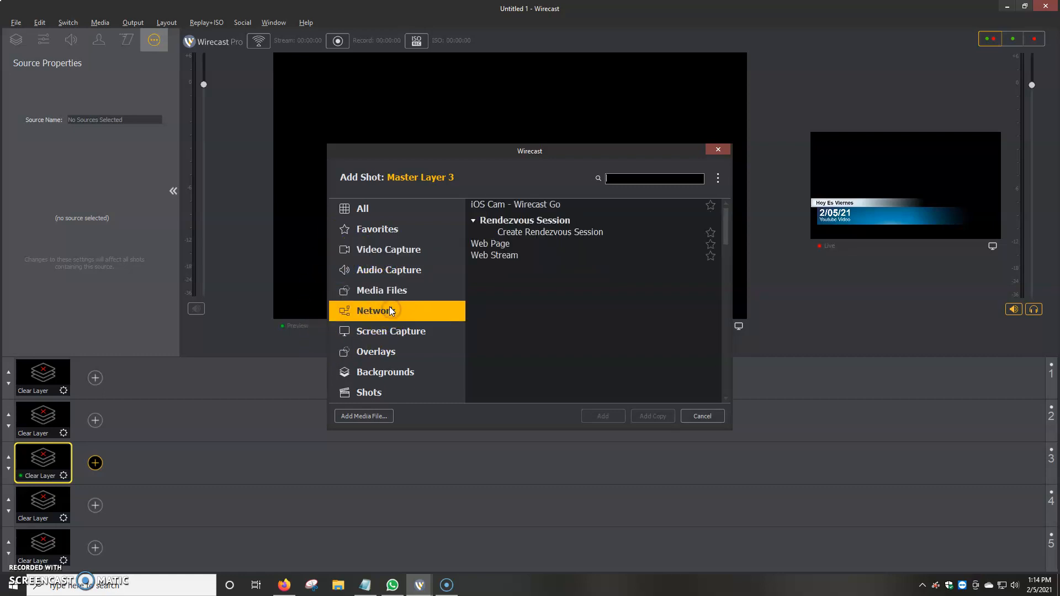
click(387, 249)
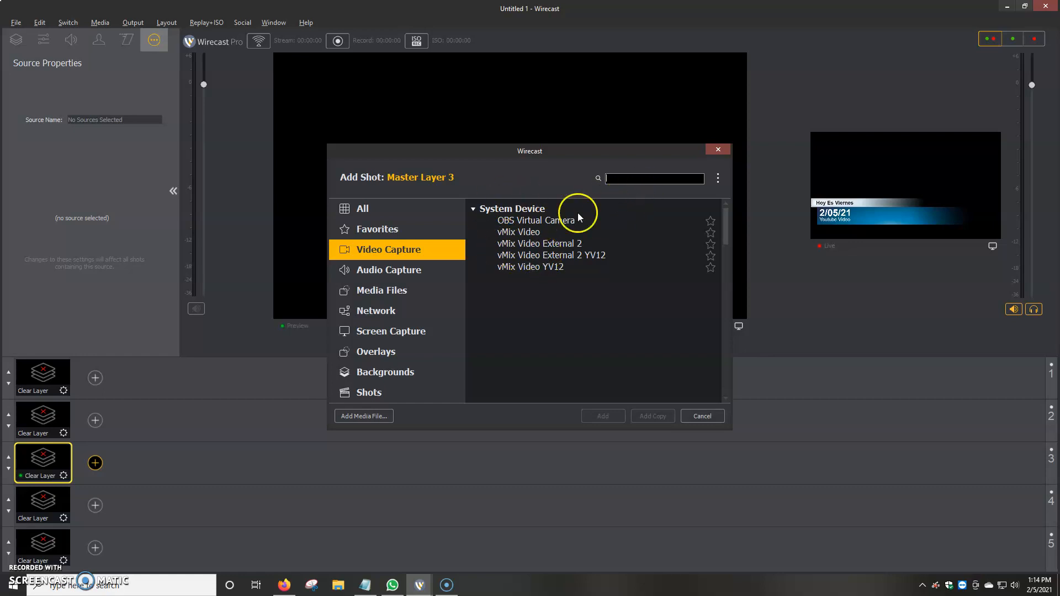
mouse_move(523, 245)
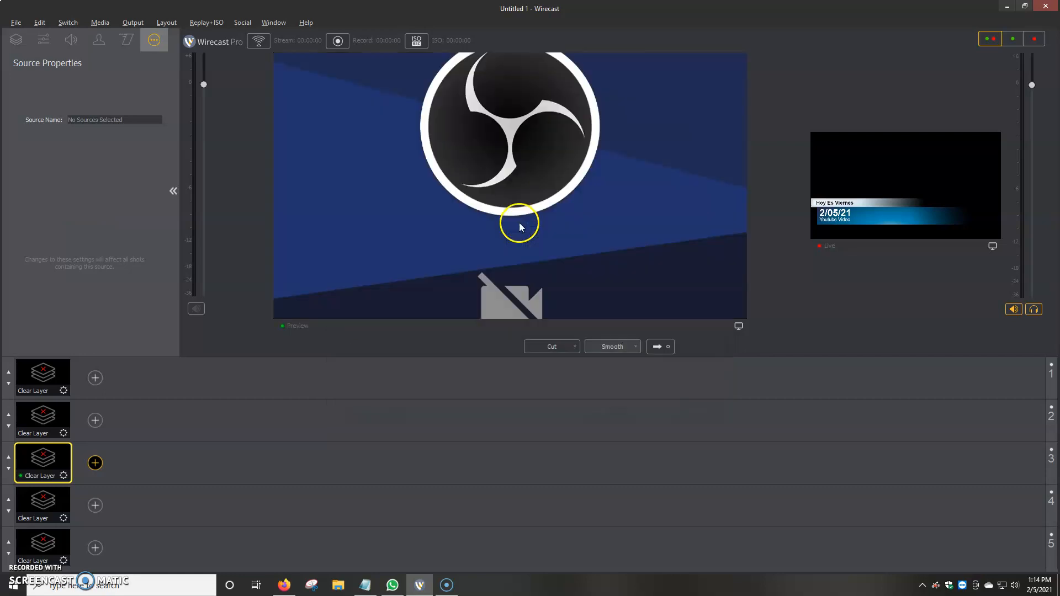
click(95, 462)
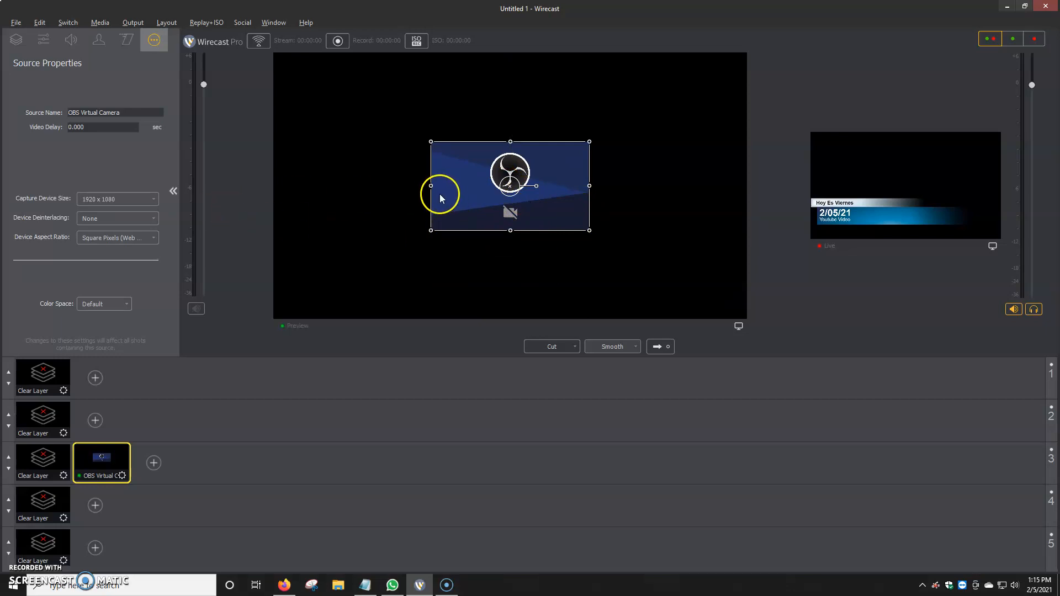
Scale the OBS shot to fit the full frame and take it live
click(44, 40)
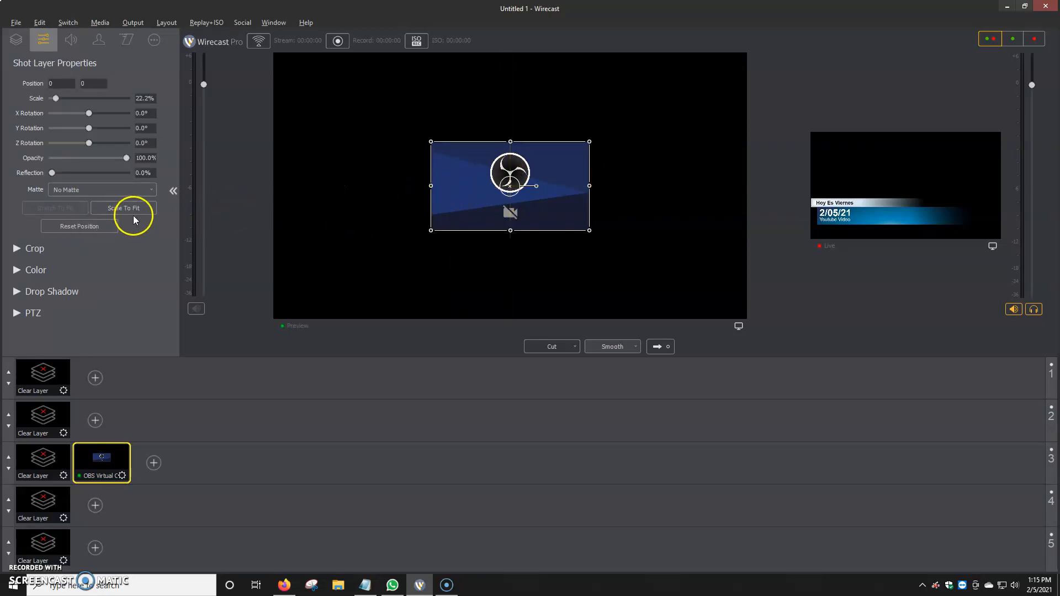
click(123, 210)
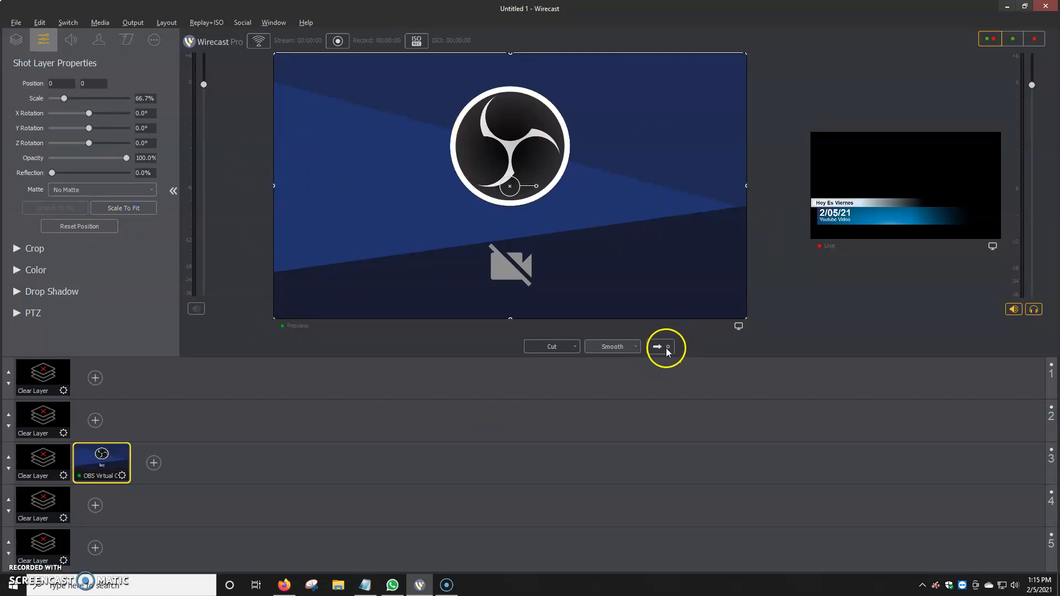
click(656, 345)
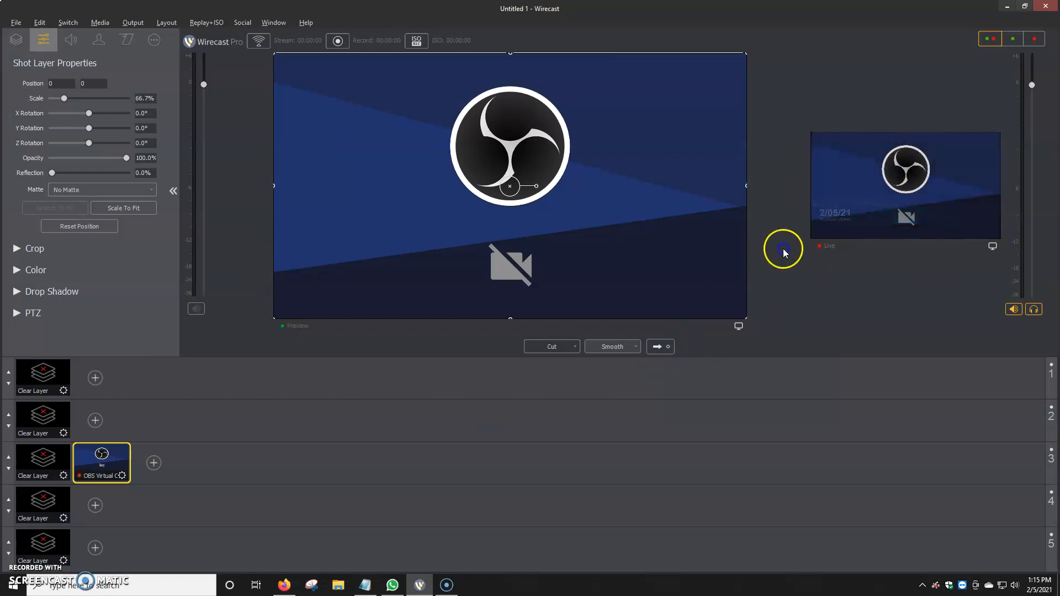